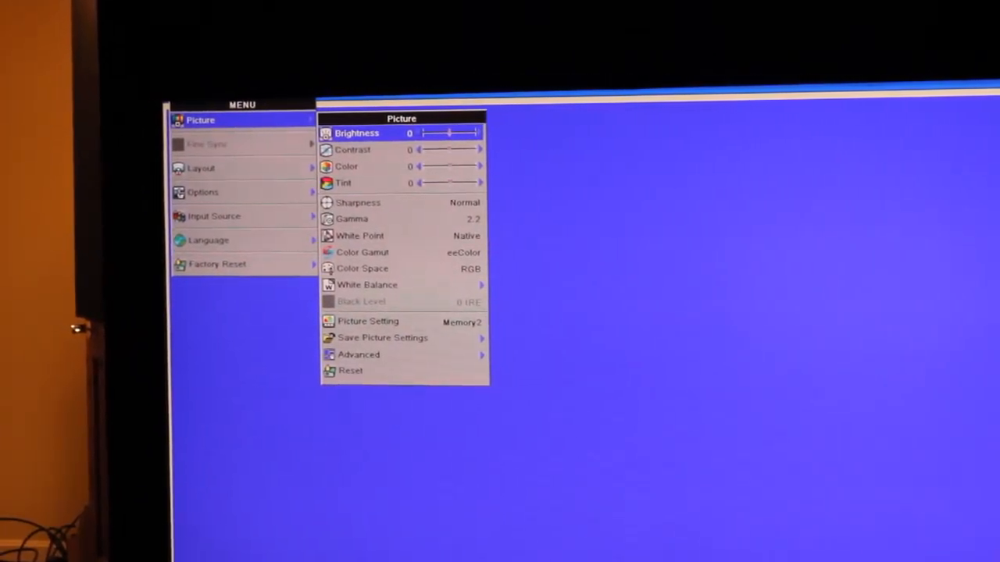
- Move down past the gamma setting to Color Gamut (eeColor) and bring up its lighting tables with Dark Lighting
{"action": "key", "text": "Down"}
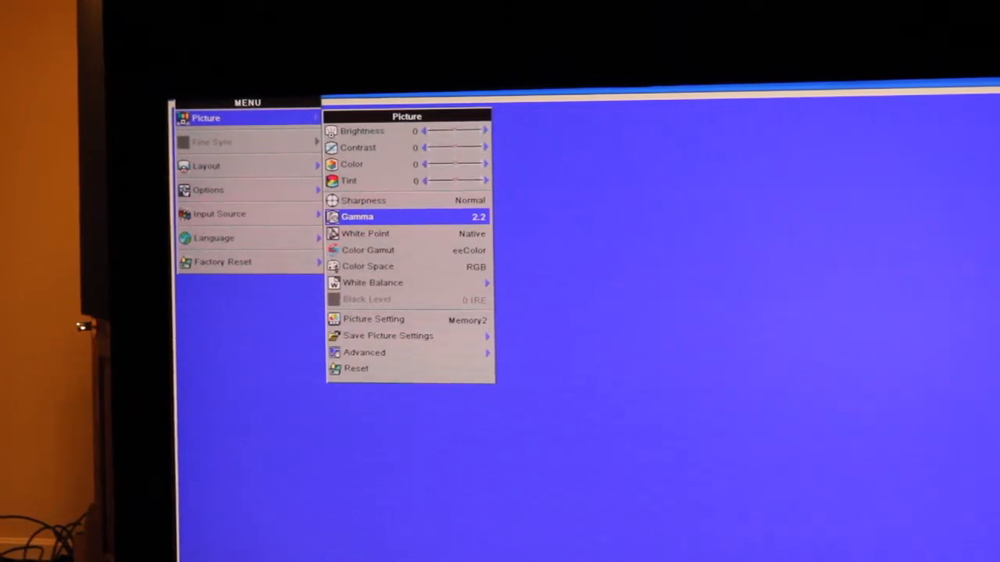
{"action": "key", "text": "down"}
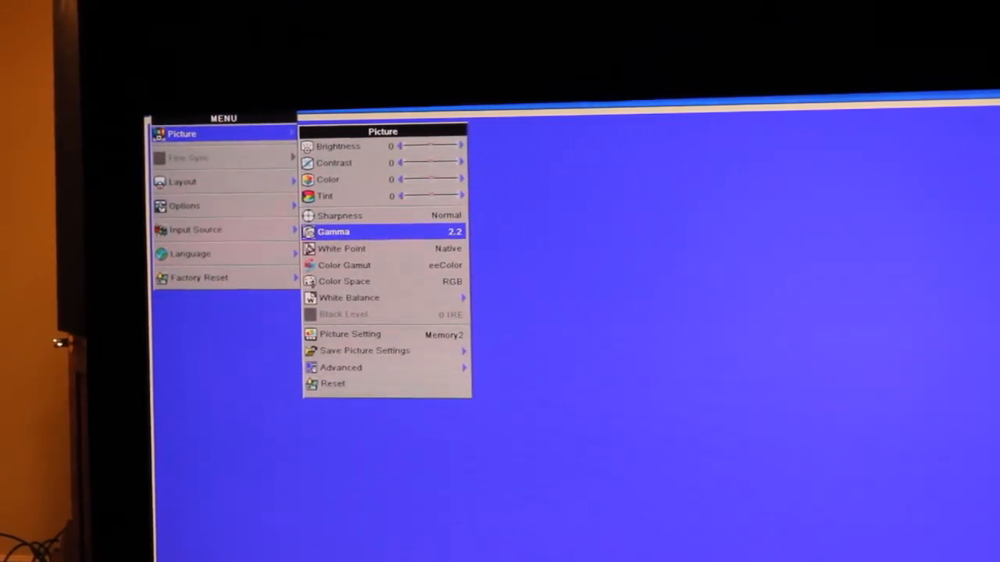
{"action": "key", "text": "down"}
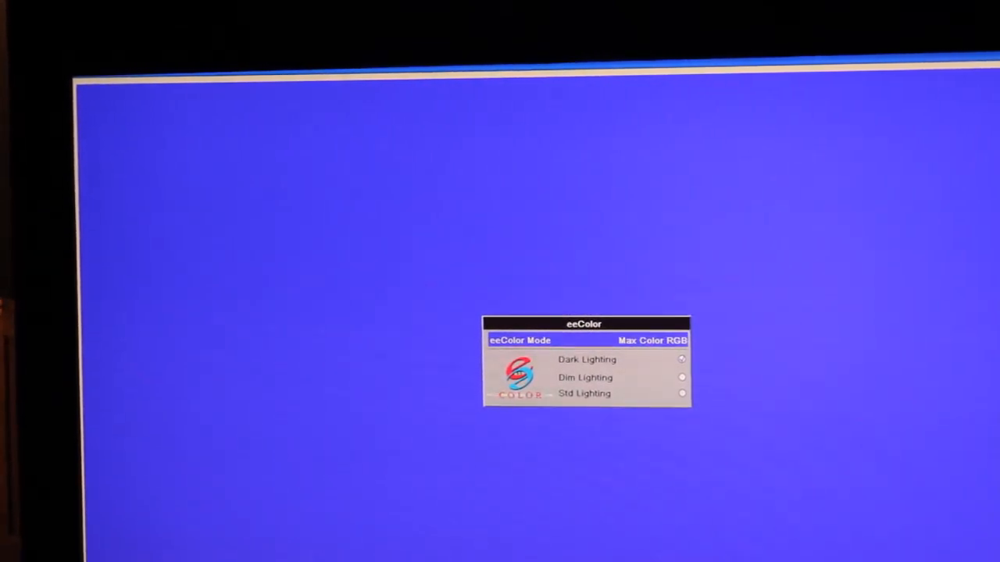
{"action": "left_click", "coordinate": [588, 360]}
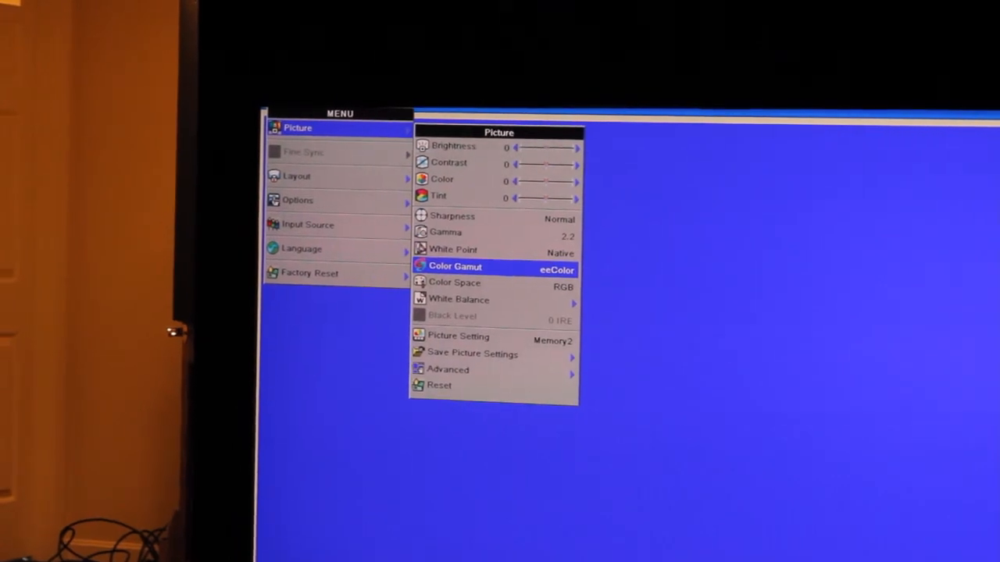
- Reopen the eeColor panel for the gamut, showing Max Color RGB with Dark Lighting chosen
{"action": "left_click", "coordinate": [456, 266]}
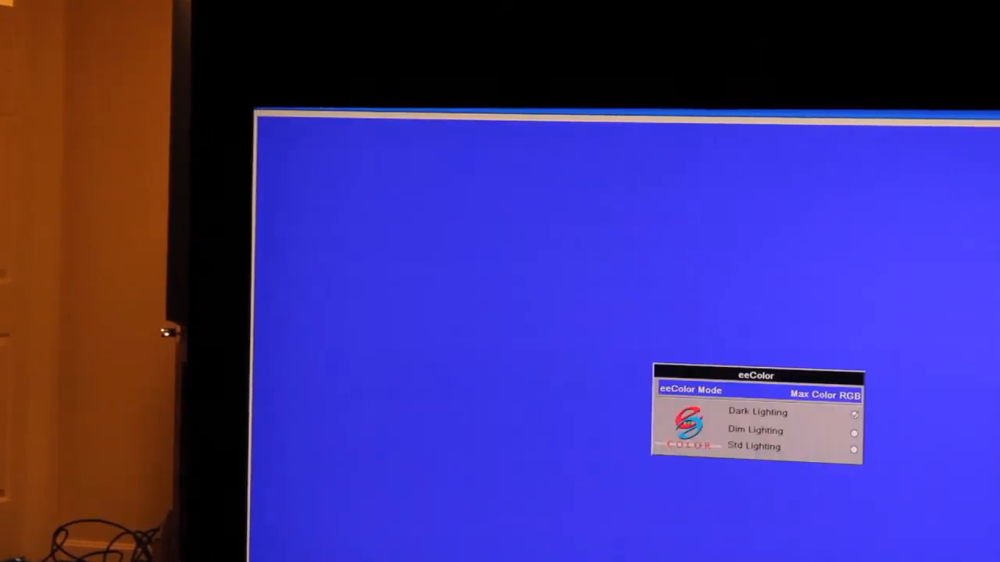